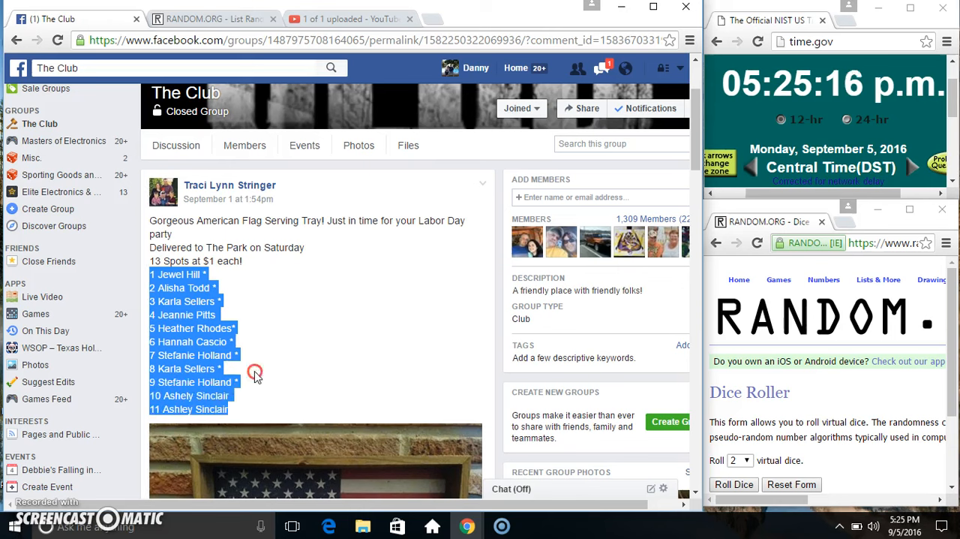
Copy the post's numbered 11-name sign-up list to the clipboard via the context menu.
right_click(255, 372)
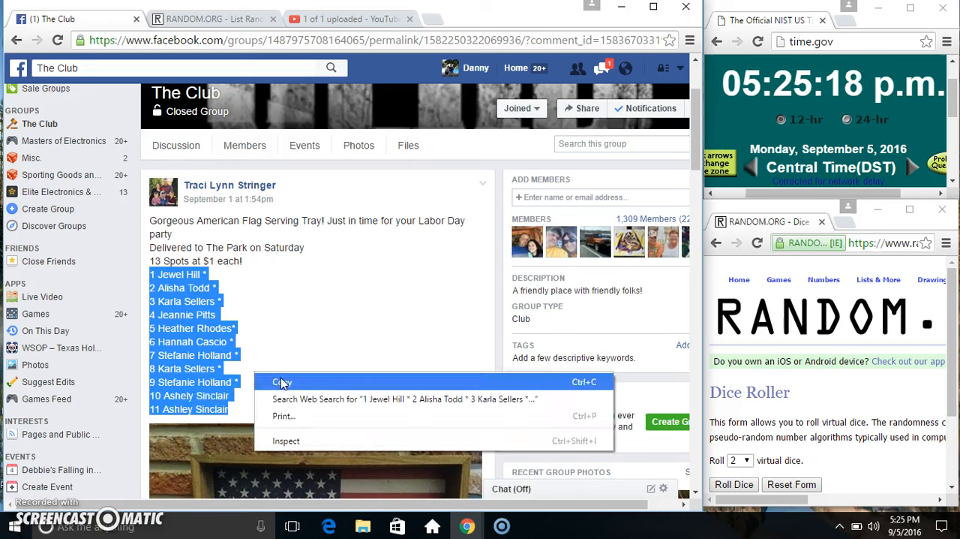
click(282, 381)
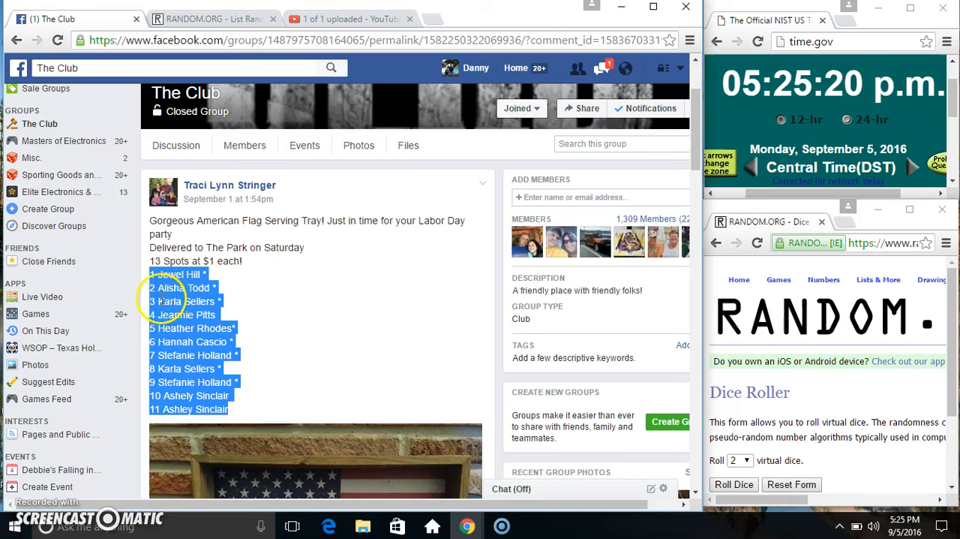
Scroll through the post's comments to review paid confirmations and the one-spot-left update.
scroll(down, 3)
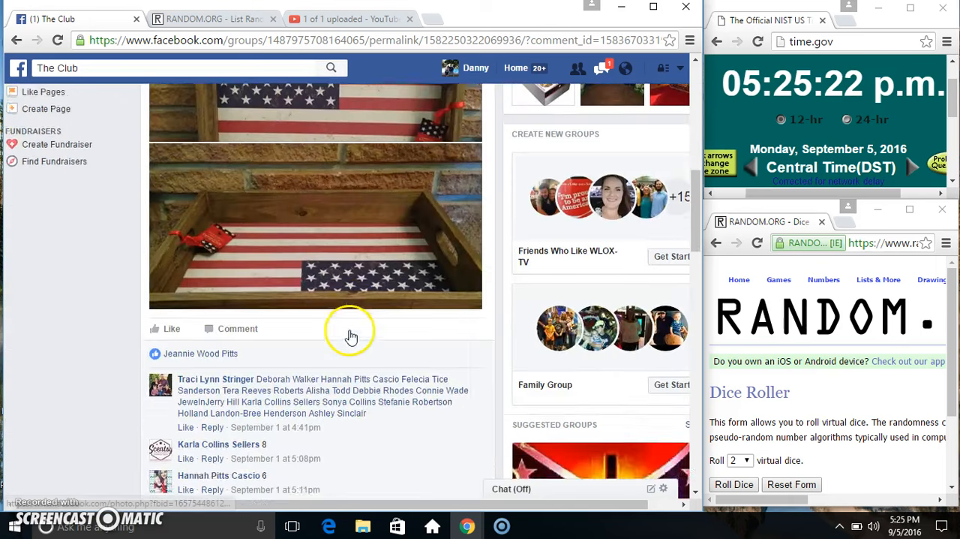
scroll(down, 3)
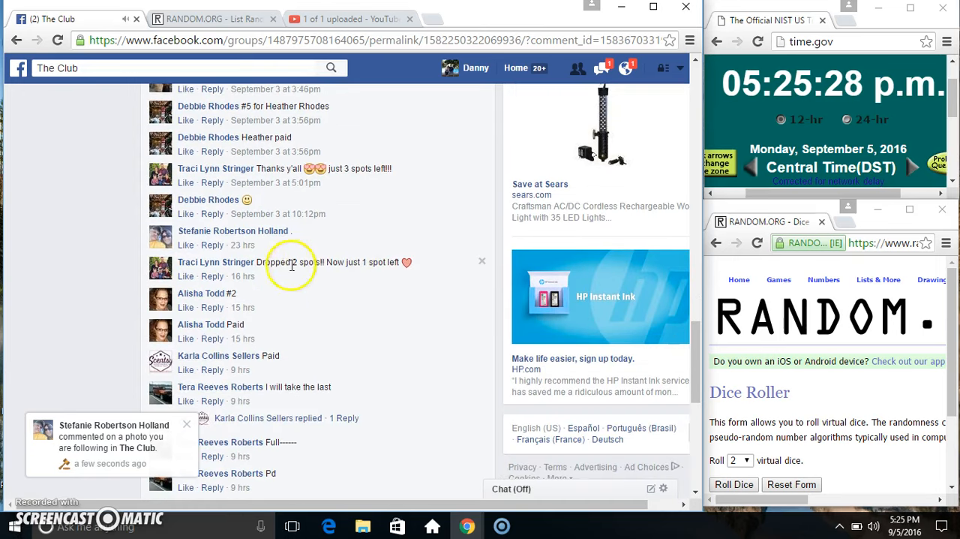
scroll(down, 3)
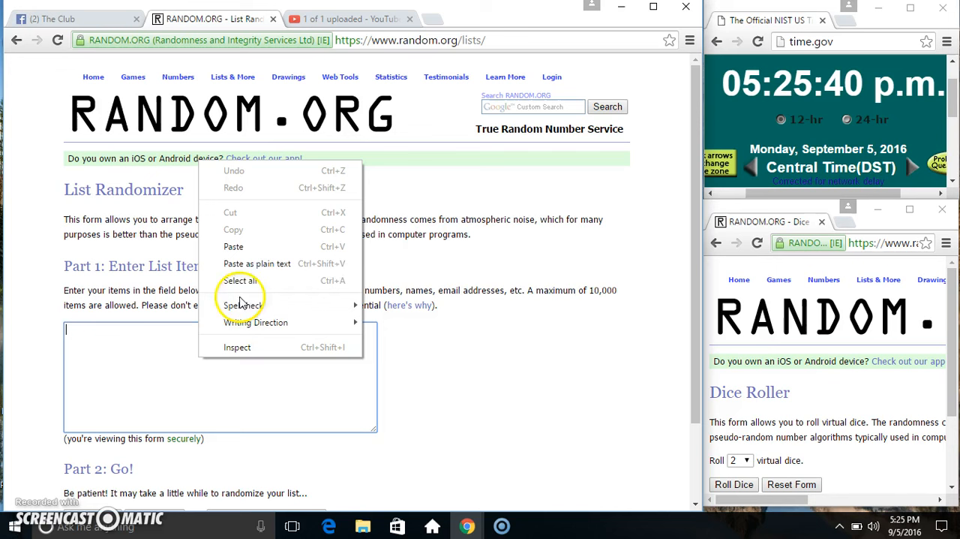
Paste the 11 names into the List Randomizer box and roll the two virtual dice.
click(234, 246)
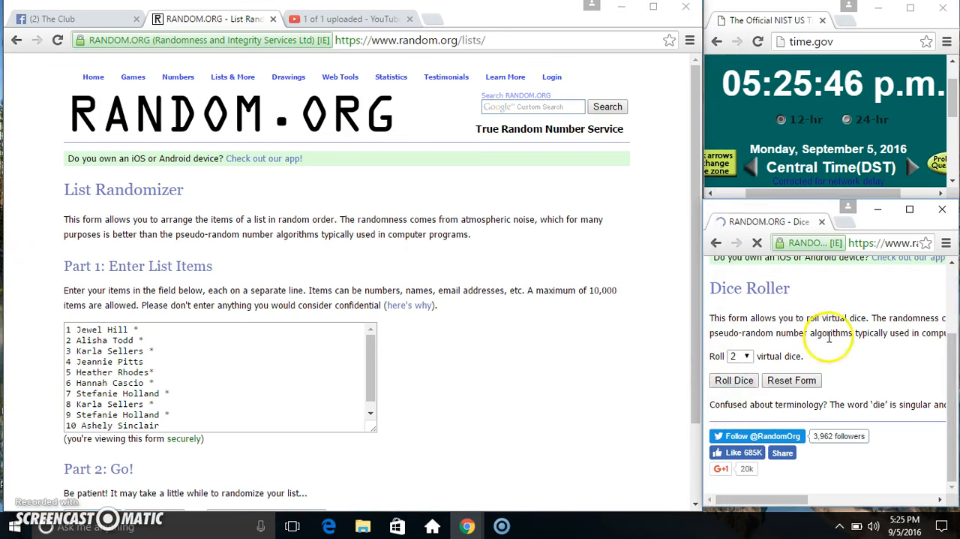
click(734, 380)
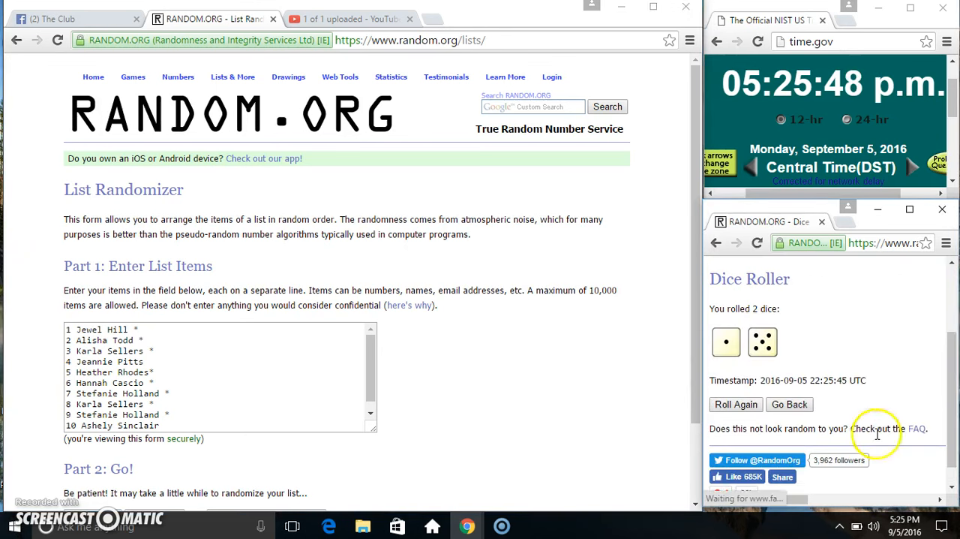
scroll(down, 3)
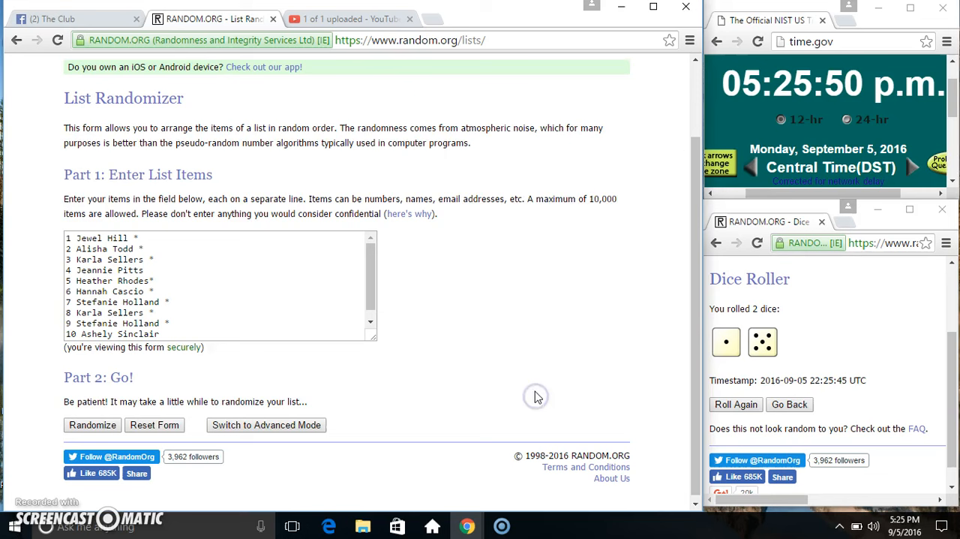
click(92, 424)
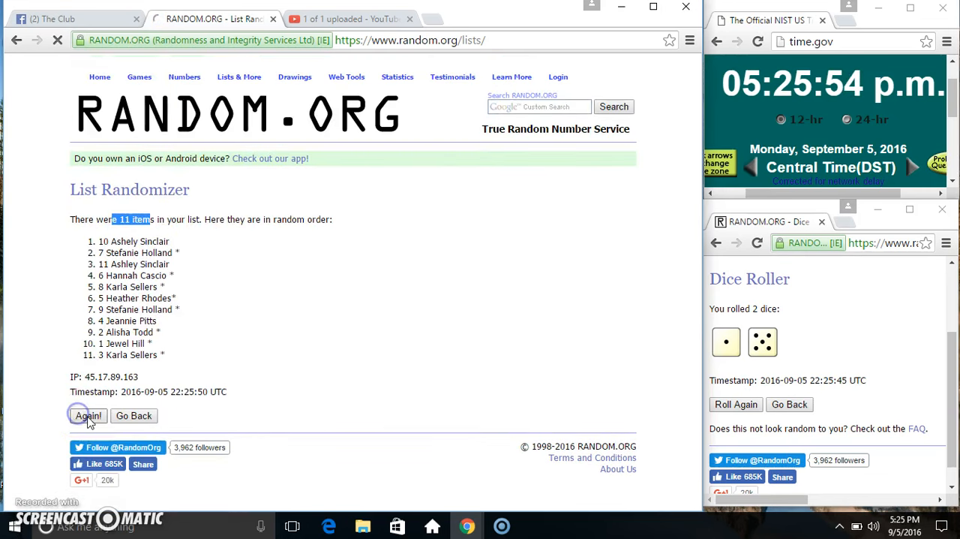
click(87, 414)
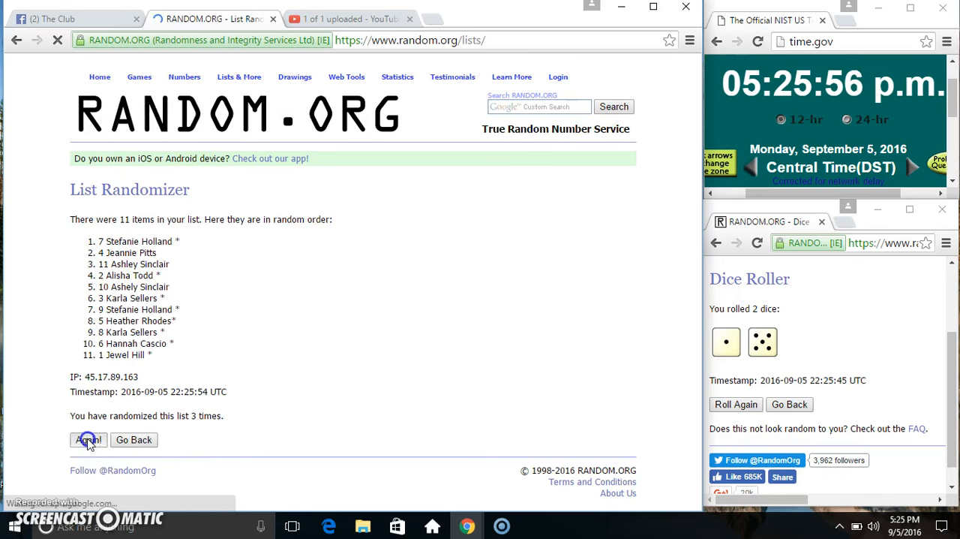
click(87, 439)
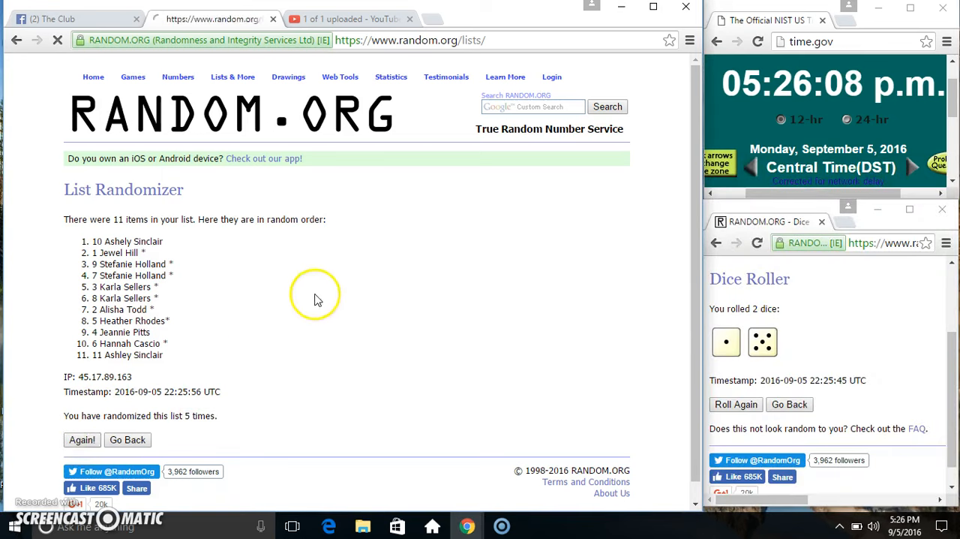
click(81, 438)
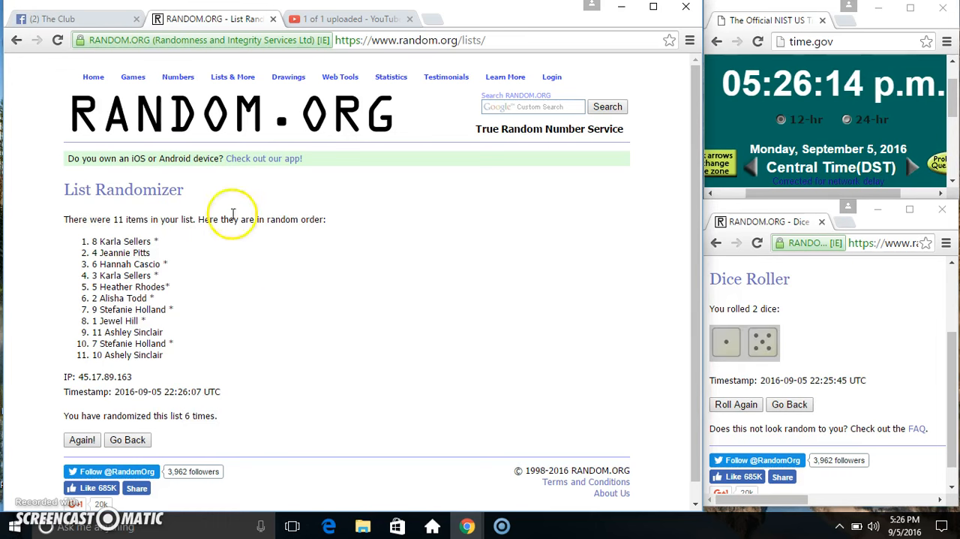
click(72, 18)
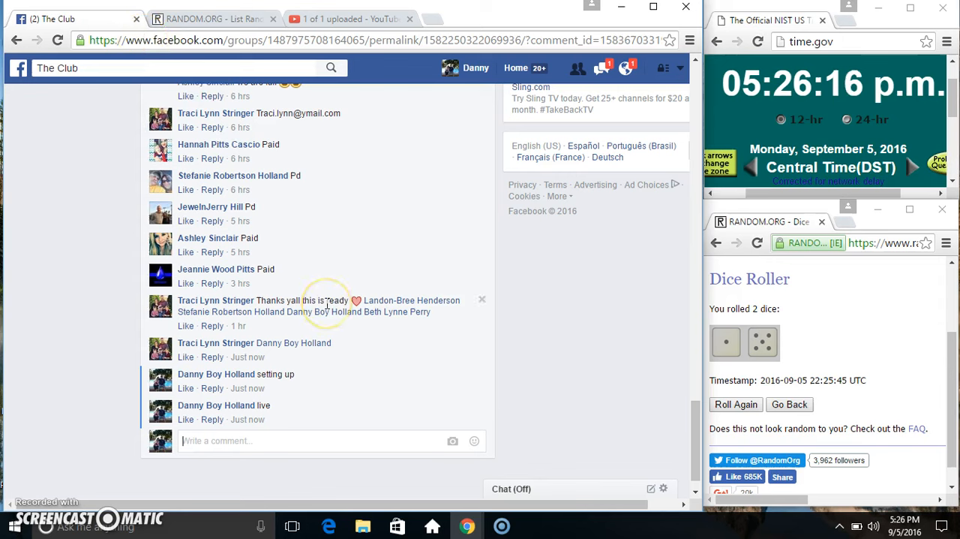